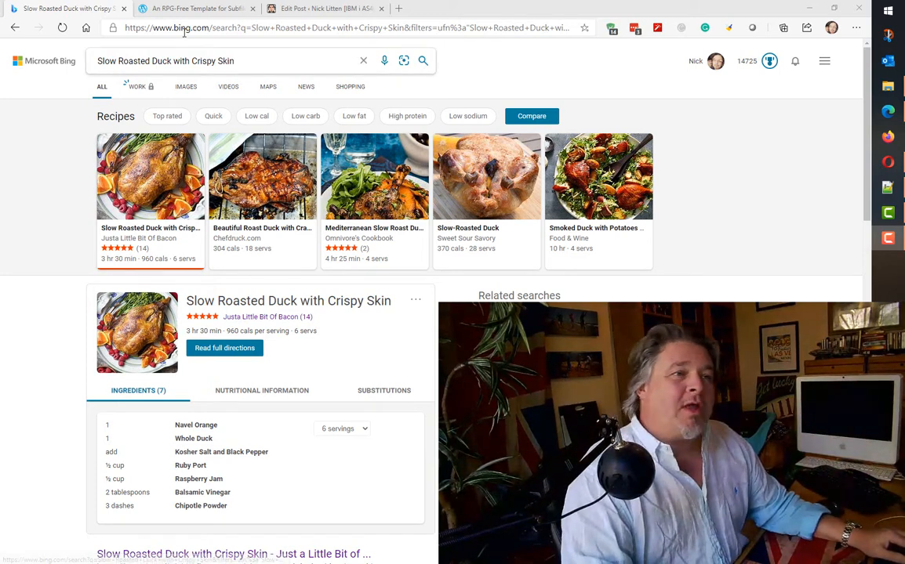
Switch from the Bing duck recipe results to the 'An RPG-Free Template for Subfile Programs' tab.
left_click(196, 9)
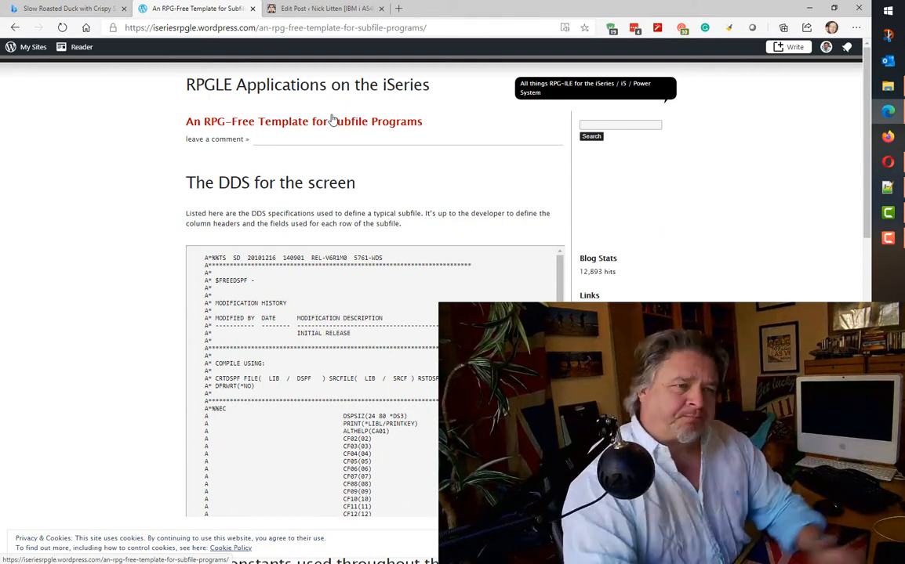
mouse_move(151, 146)
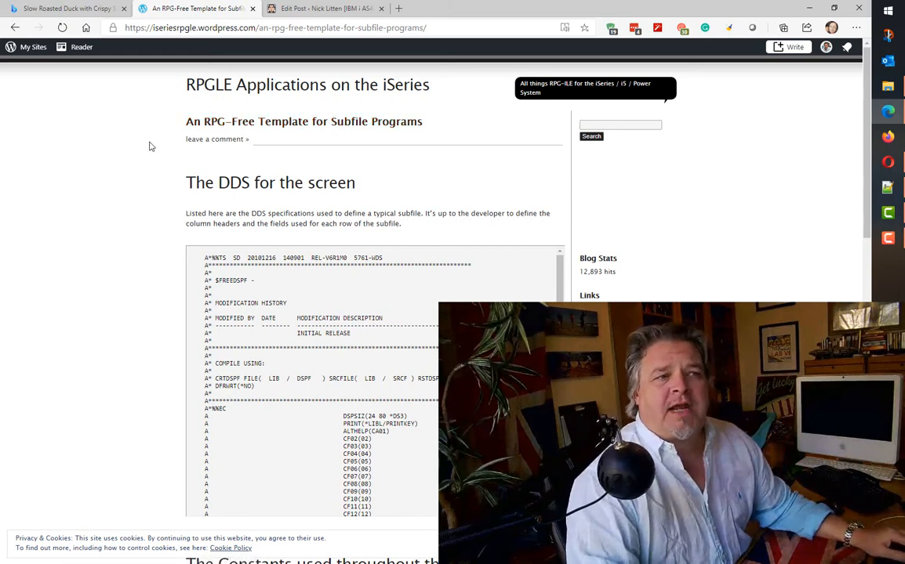
mouse_move(306, 144)
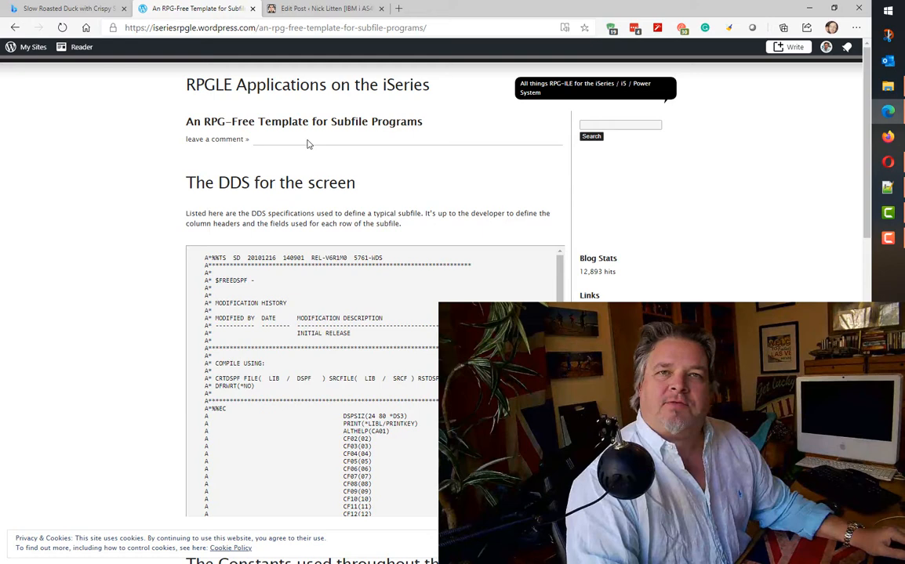
mouse_move(395, 322)
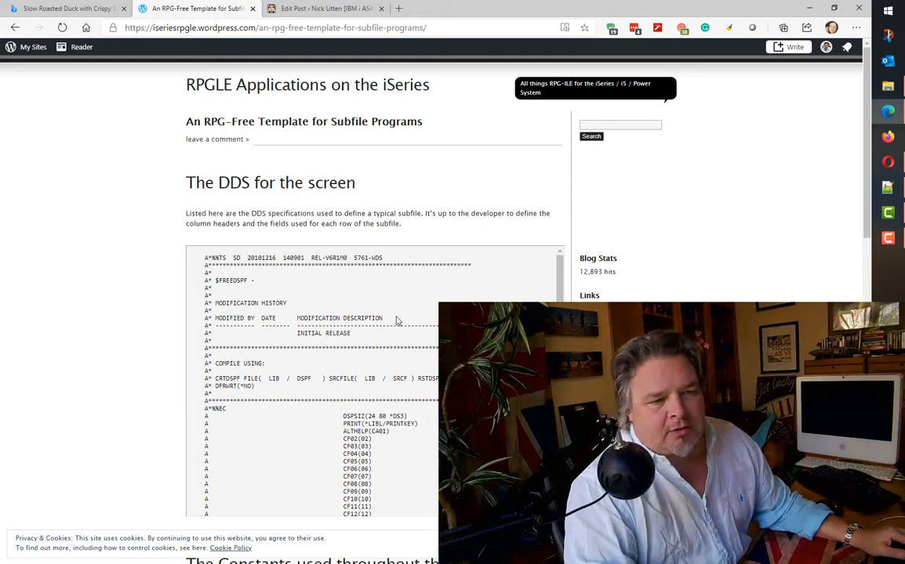
Scroll through the DDS screen listing to the CPYSFCONST copy-member section.
scroll("down", 3)
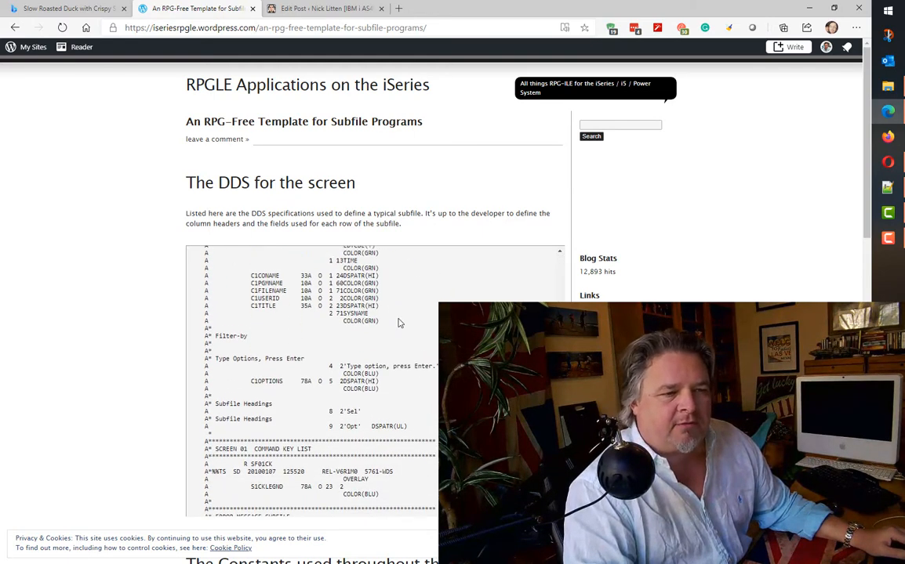
scroll("down", 3)
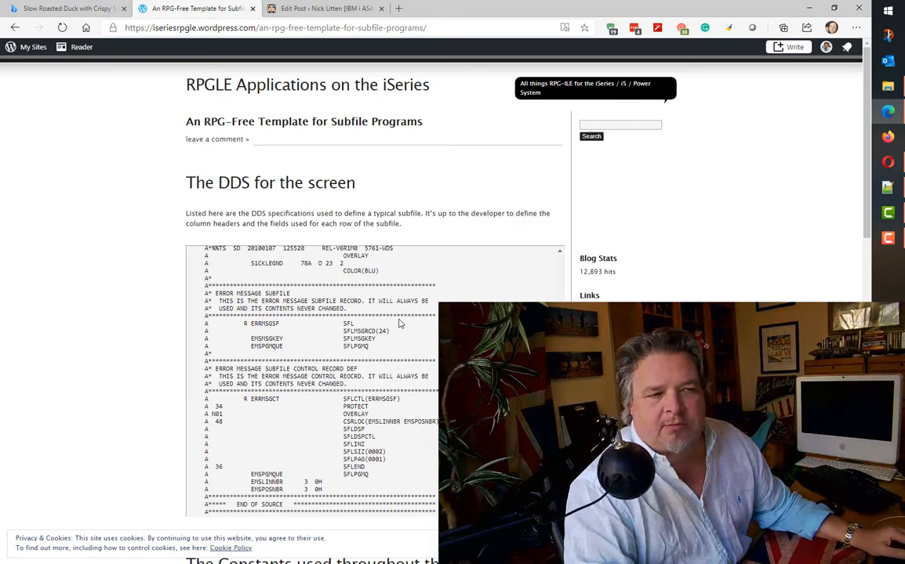
mouse_move(396, 375)
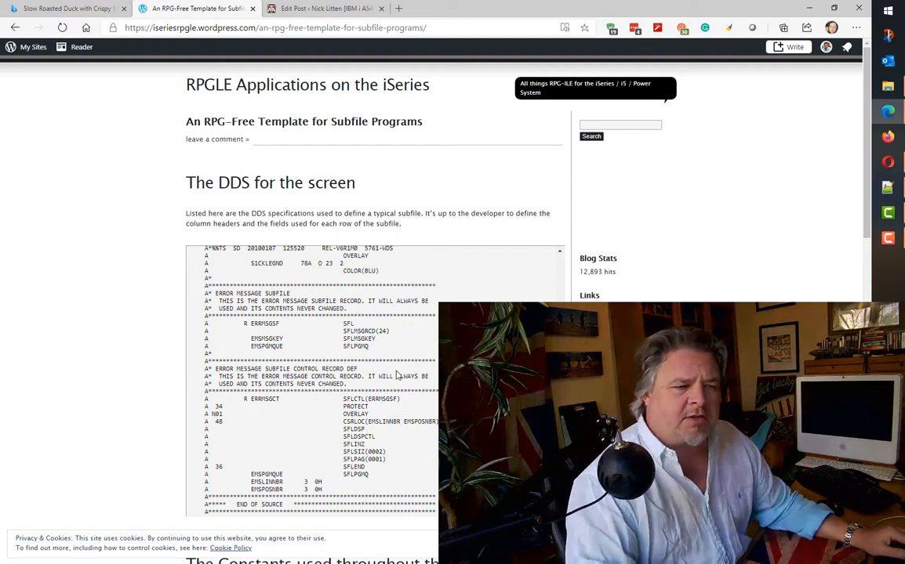
scroll("down", 3)
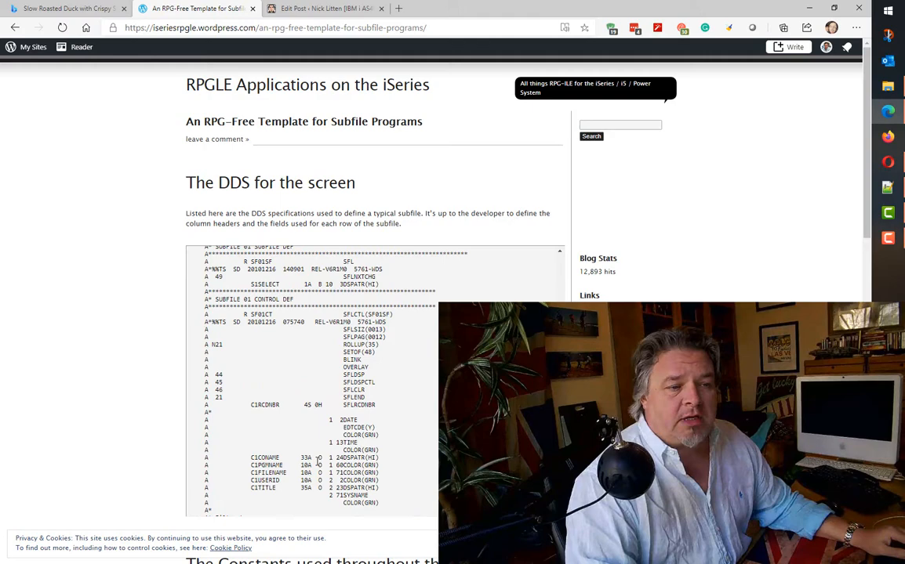
scroll("down", 3)
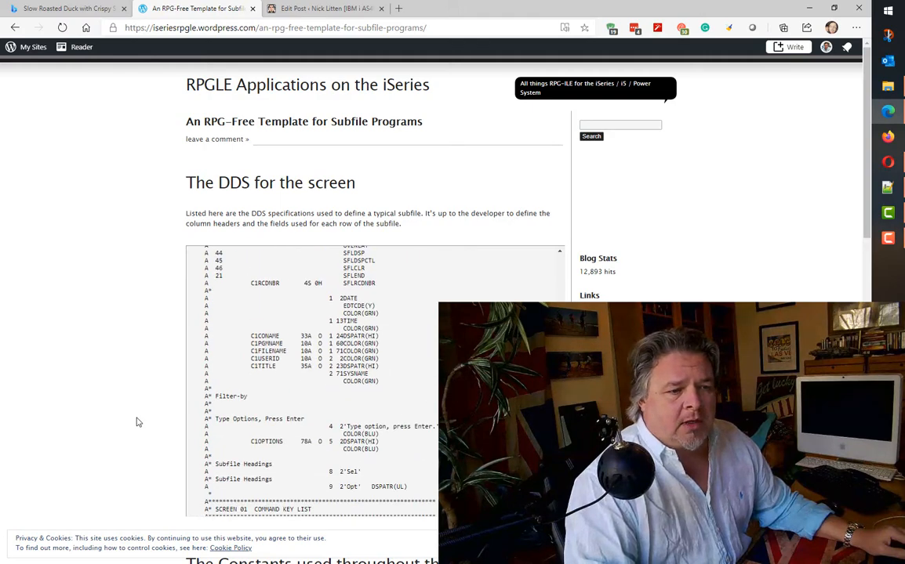
scroll("down", 3)
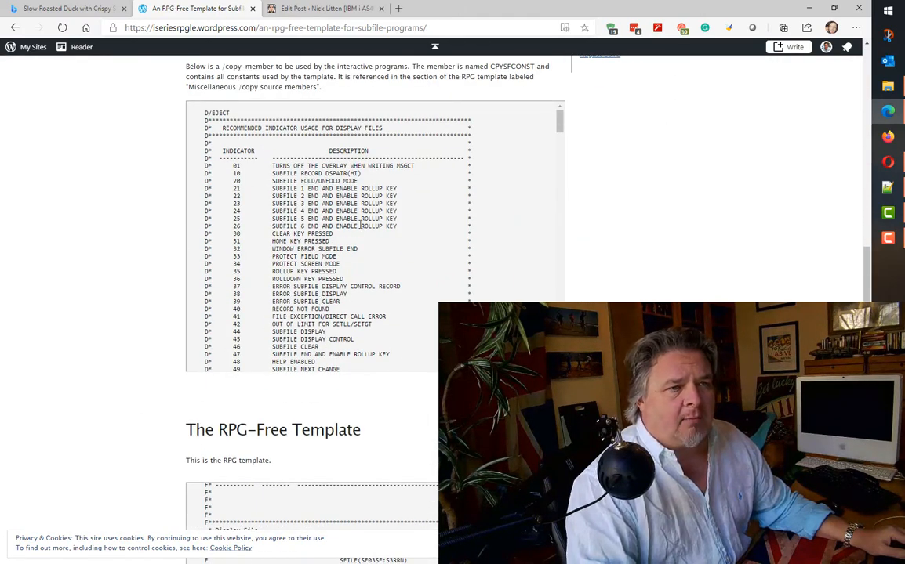
Read the CPYSFCONST constants and indicators, scrolling on to The RPG-Free Template heading.
scroll("down", 3)
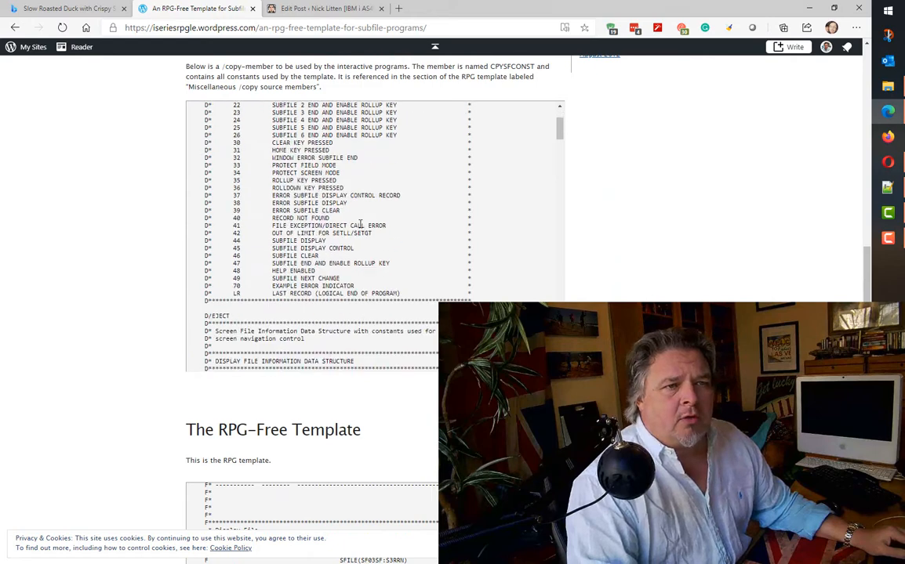
scroll("down", 3)
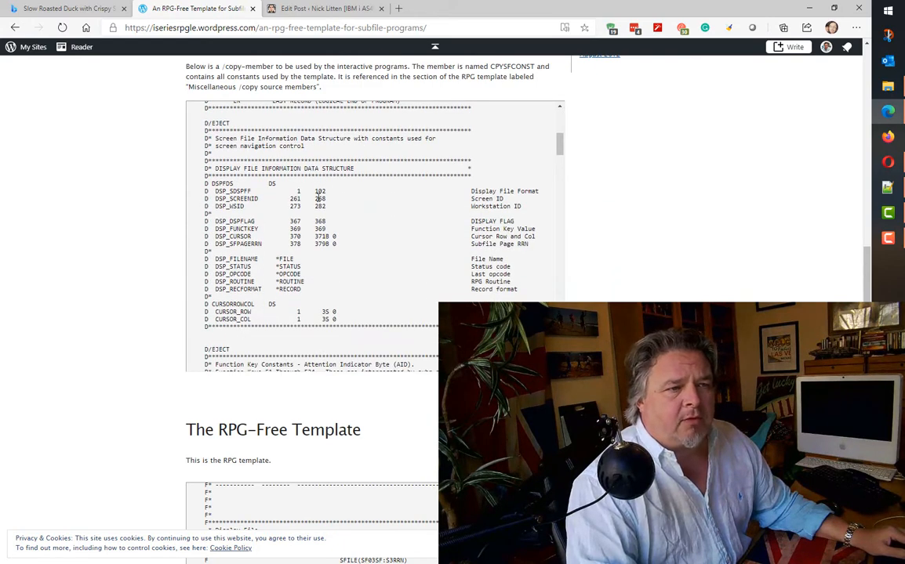
double_click(222, 190)
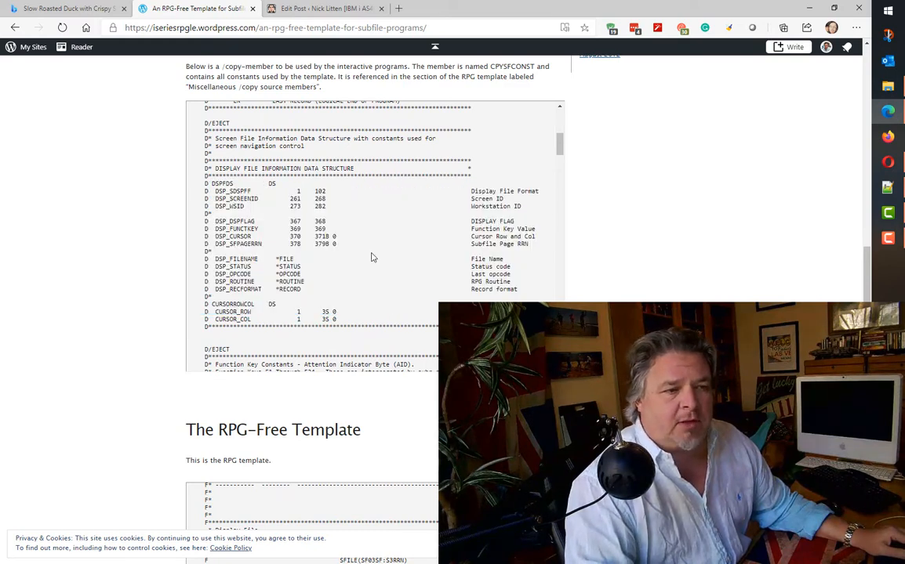
scroll("down", 3)
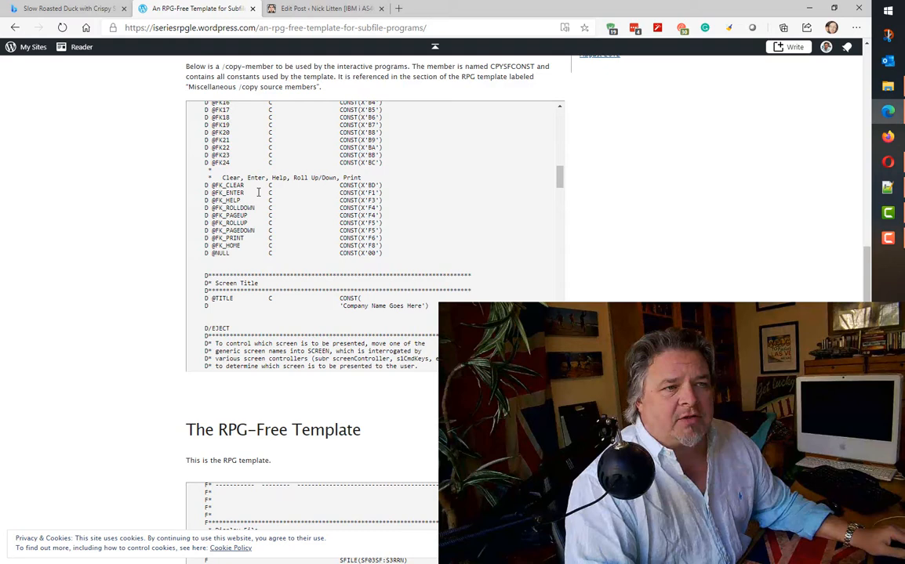
mouse_move(319, 200)
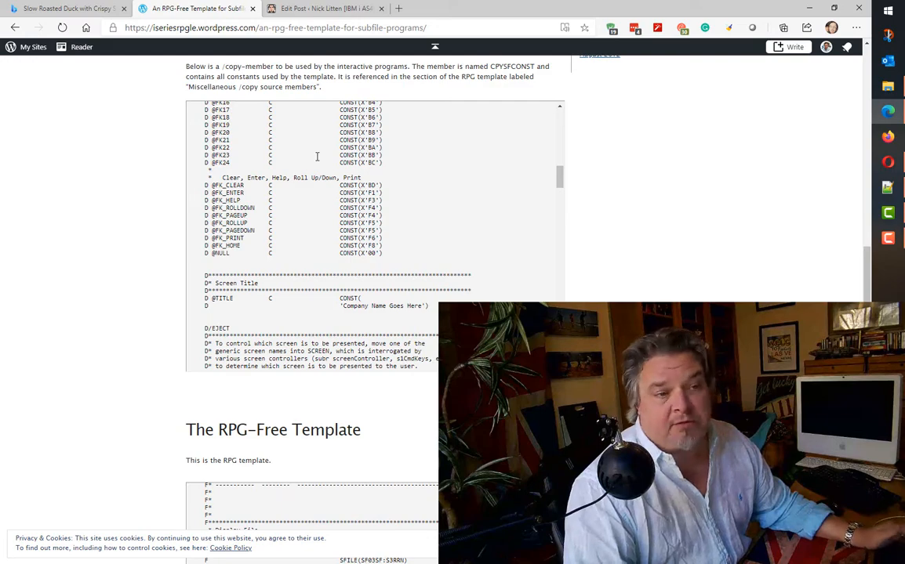
scroll("down", 3)
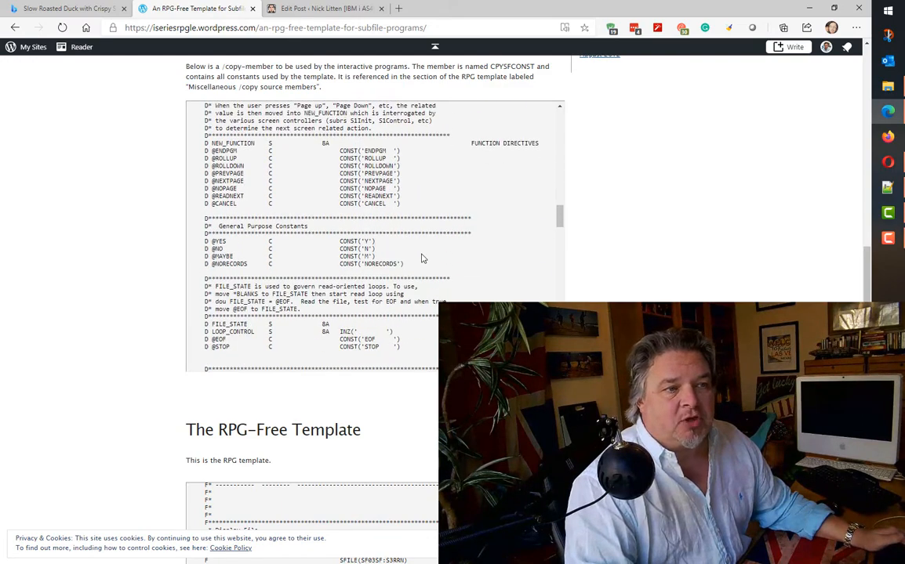
scroll("down", 3)
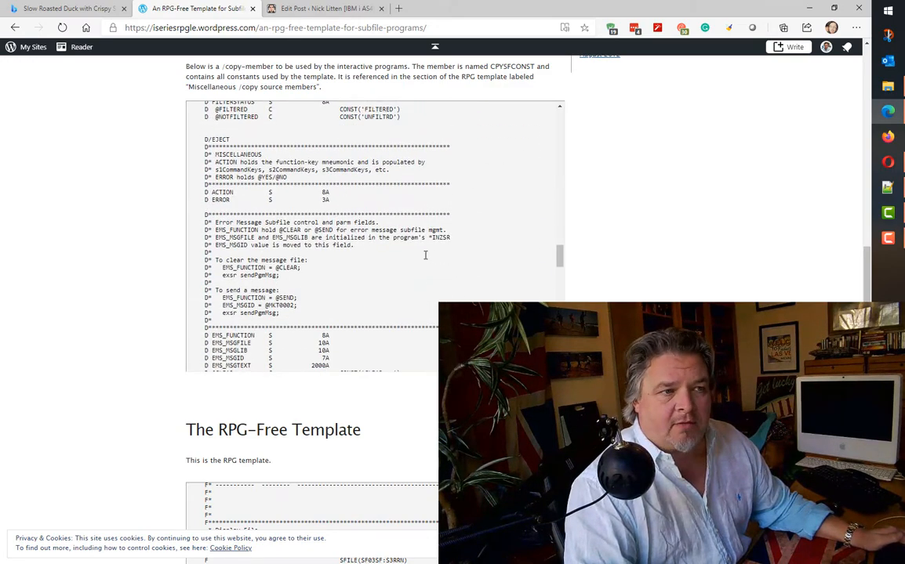
mouse_move(100, 355)
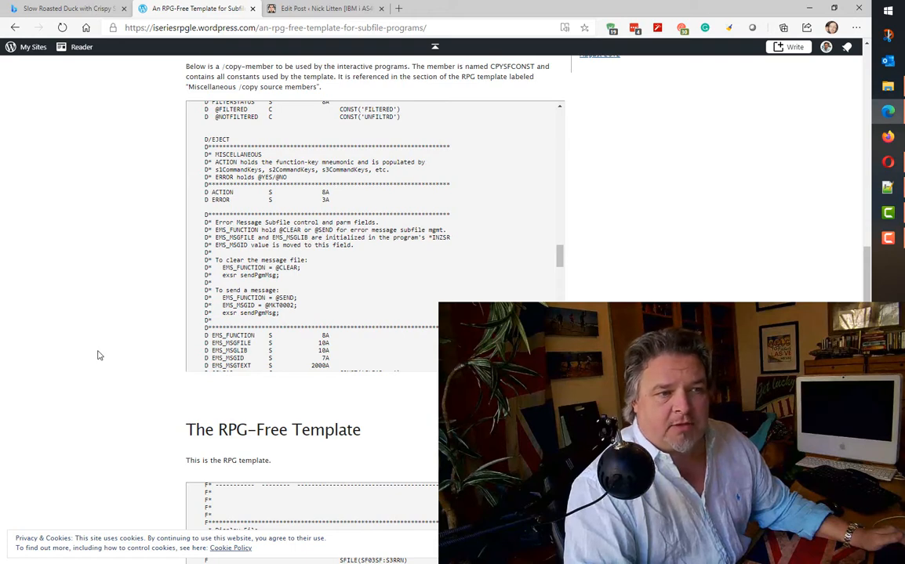
mouse_move(144, 366)
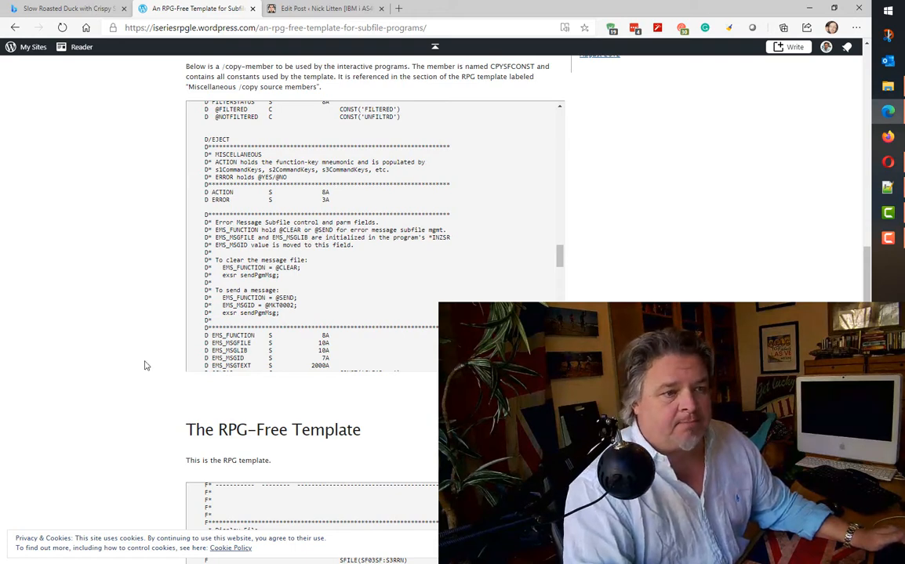
scroll("down", 3)
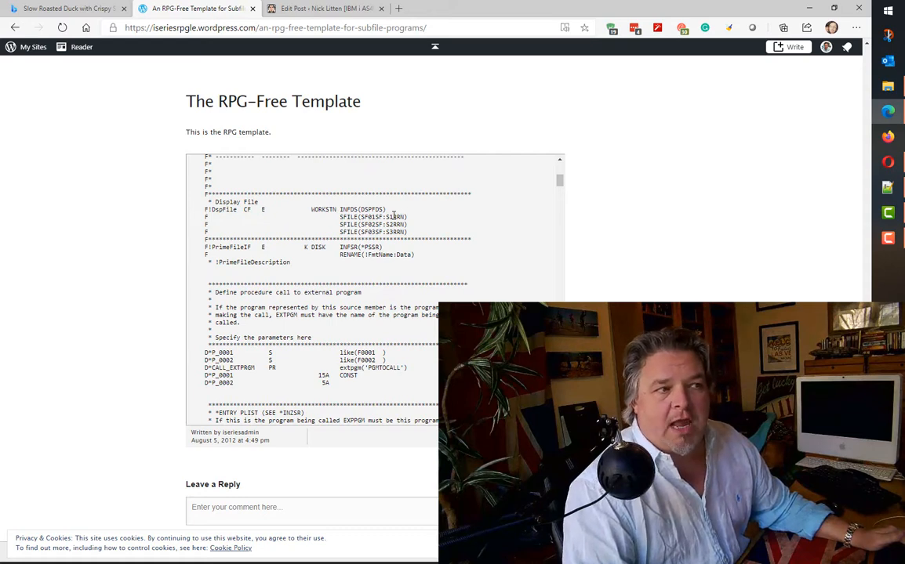
Scroll through the RPG template code, ending at its program information header.
scroll("down", 3)
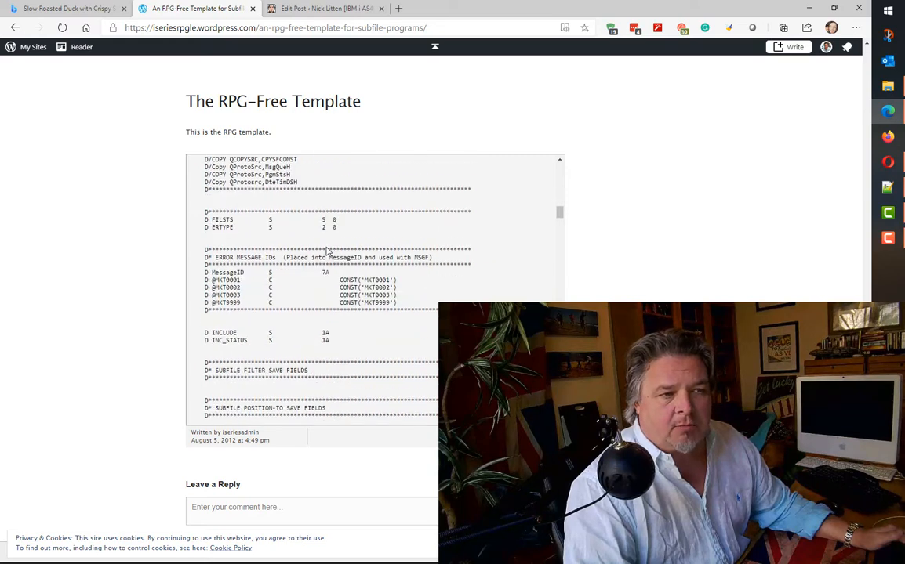
scroll("down", 3)
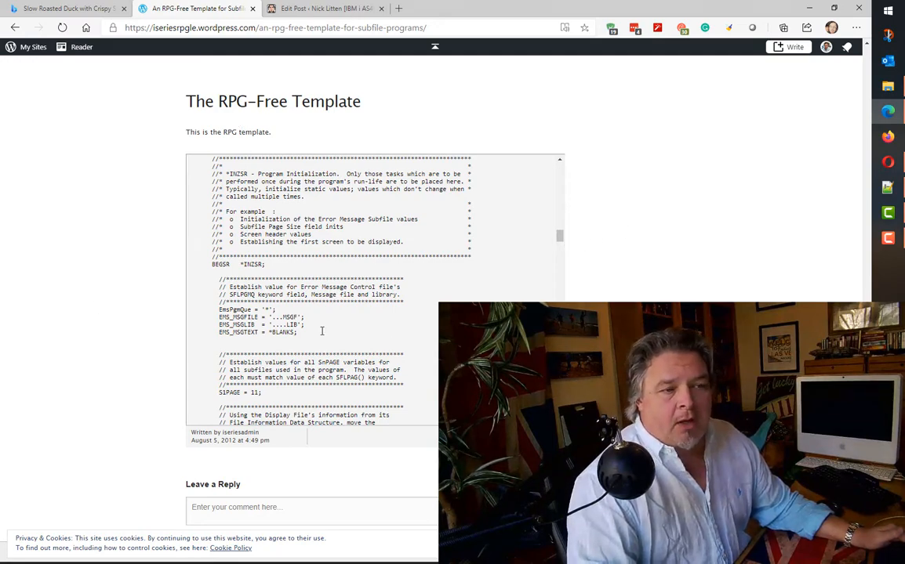
scroll("down", 3)
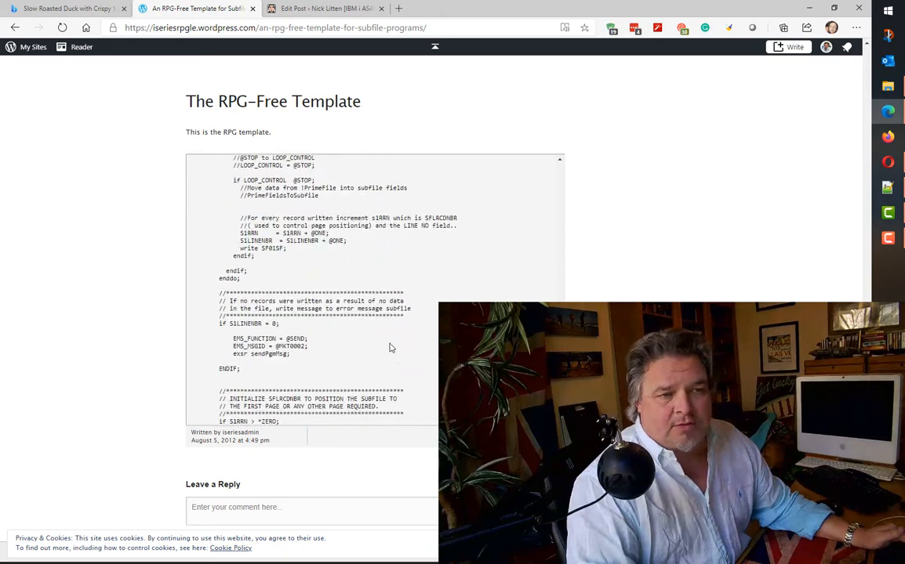
scroll("down", 3)
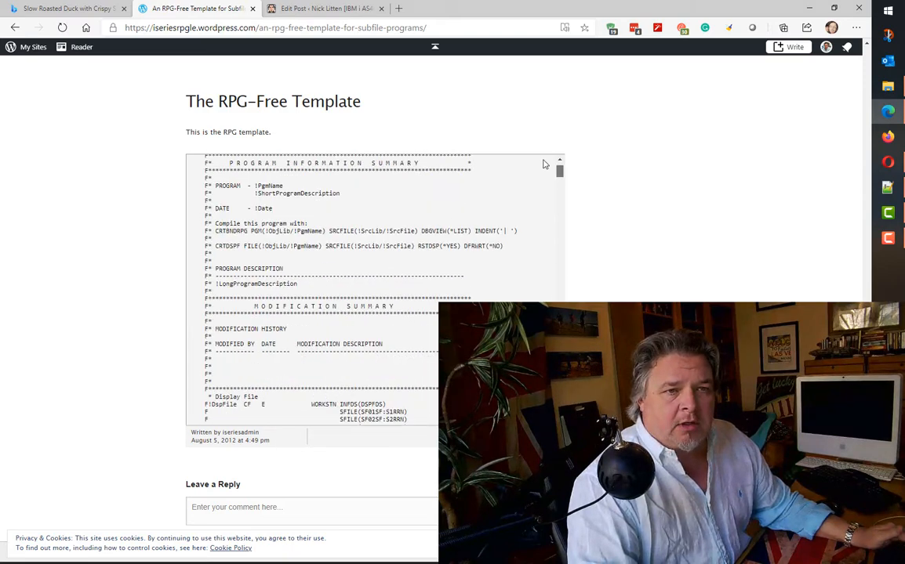
Scroll the template to its file and external-procedure definitions, showing CPYSFCONST error-message fields above.
scroll("down", 3)
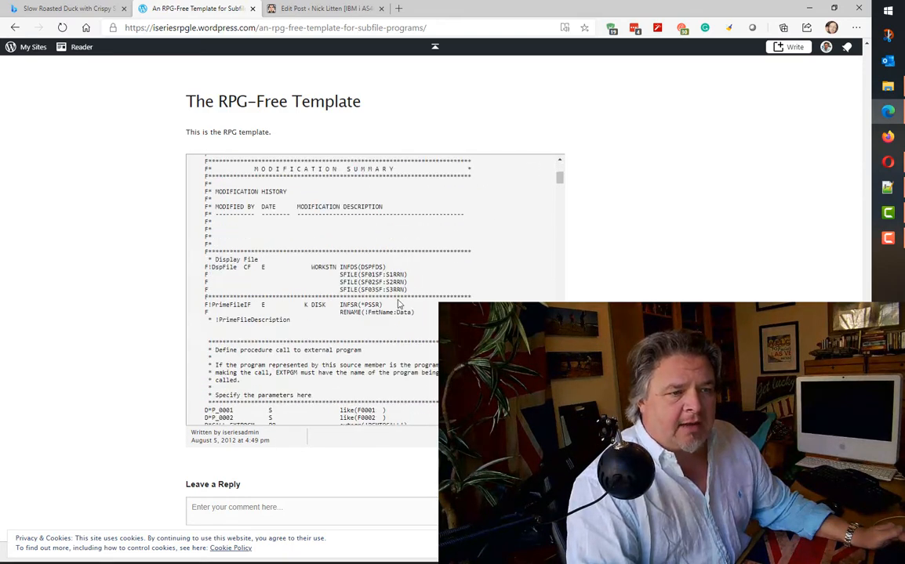
scroll("down", 3)
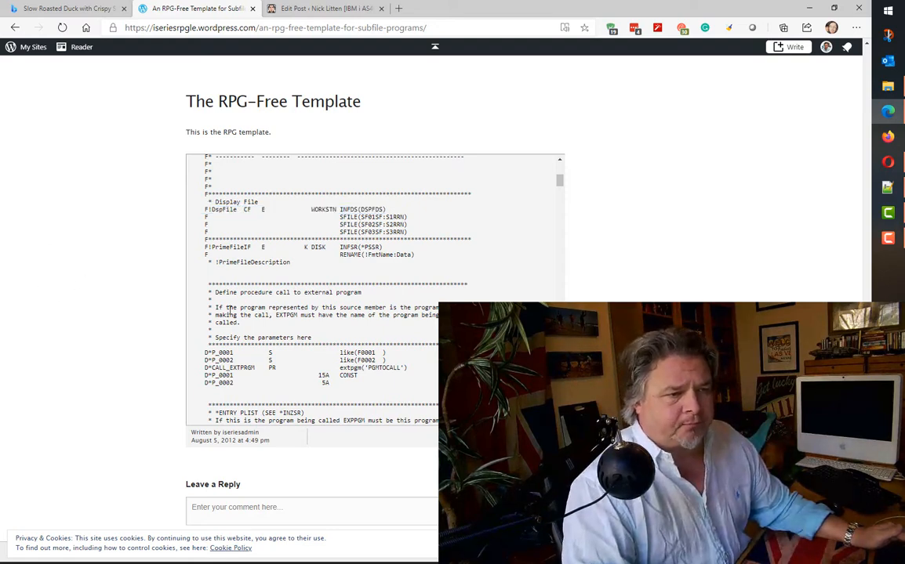
double_click(227, 246)
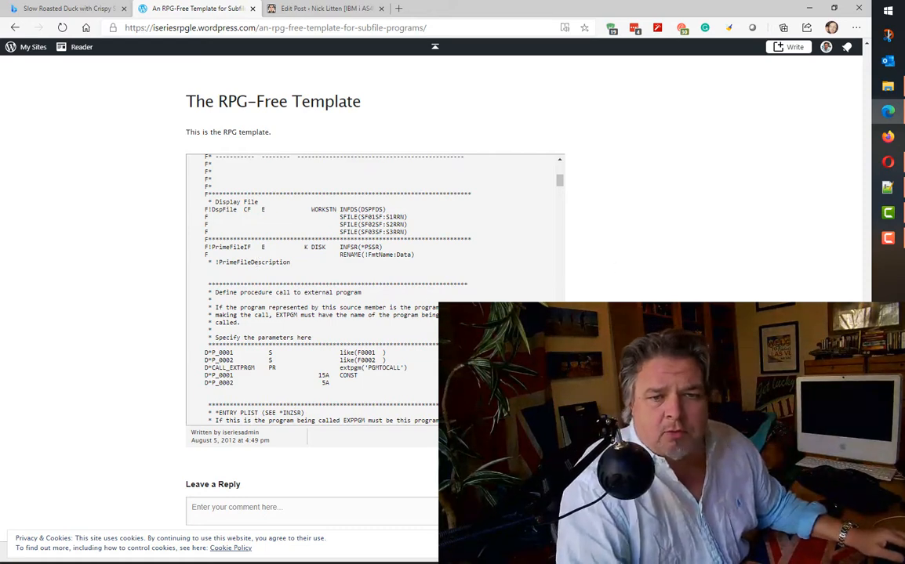
scroll("down", 3)
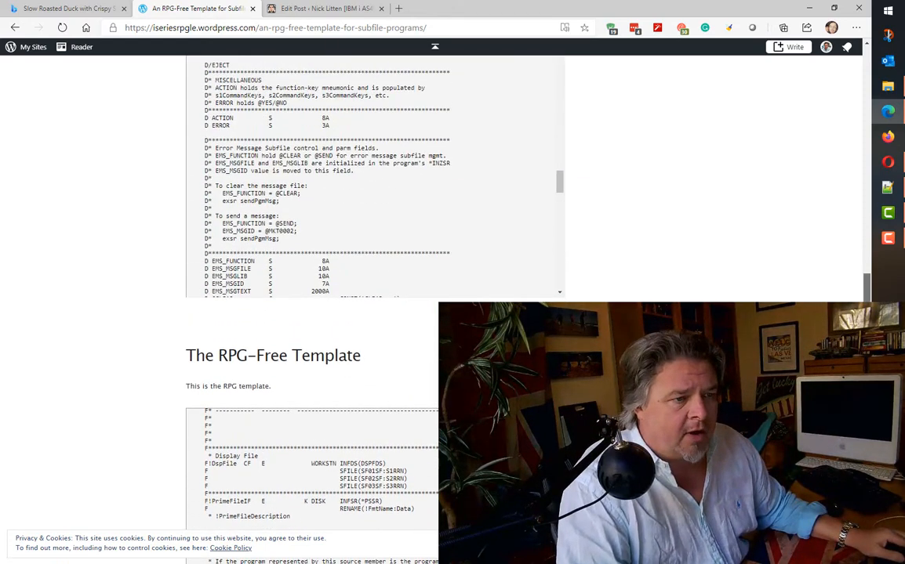